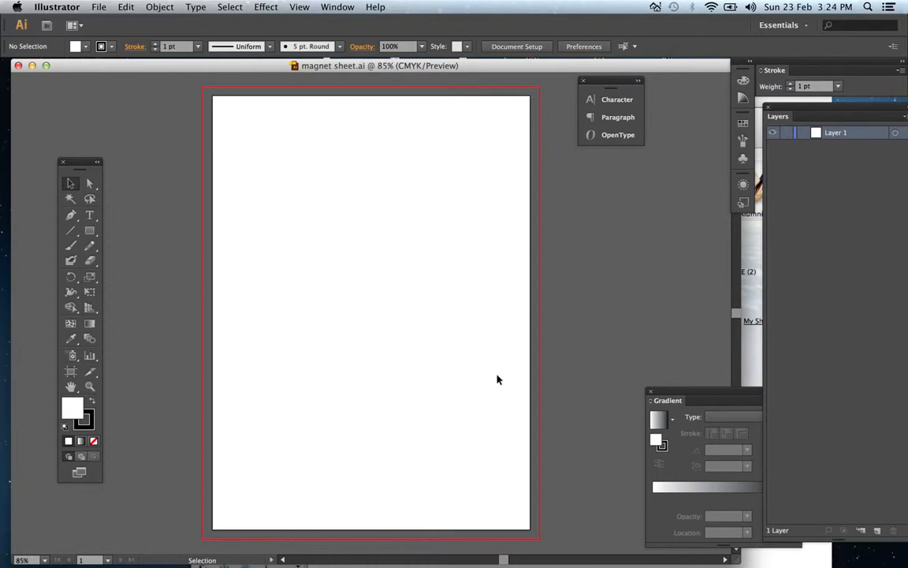
pyautogui.moveTo(613, 426)
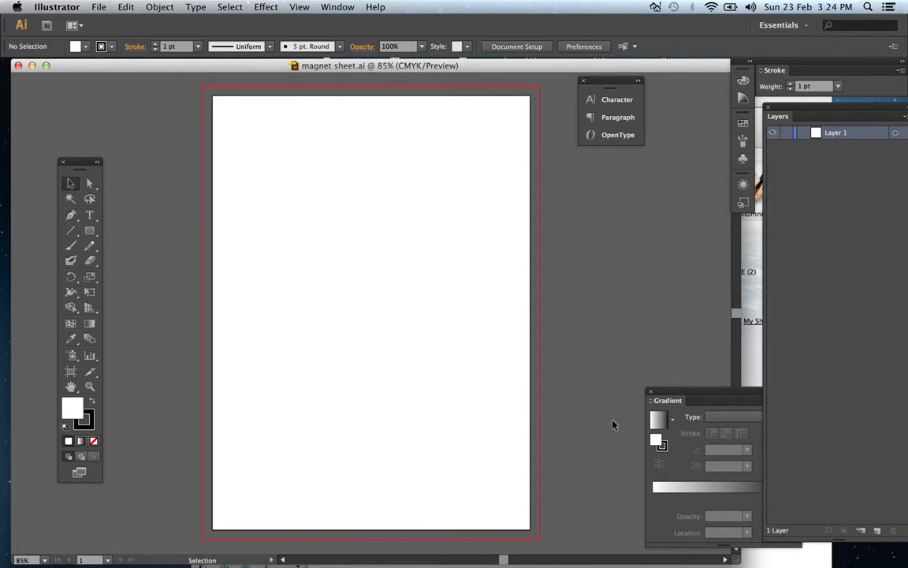
pyautogui.moveTo(513, 307)
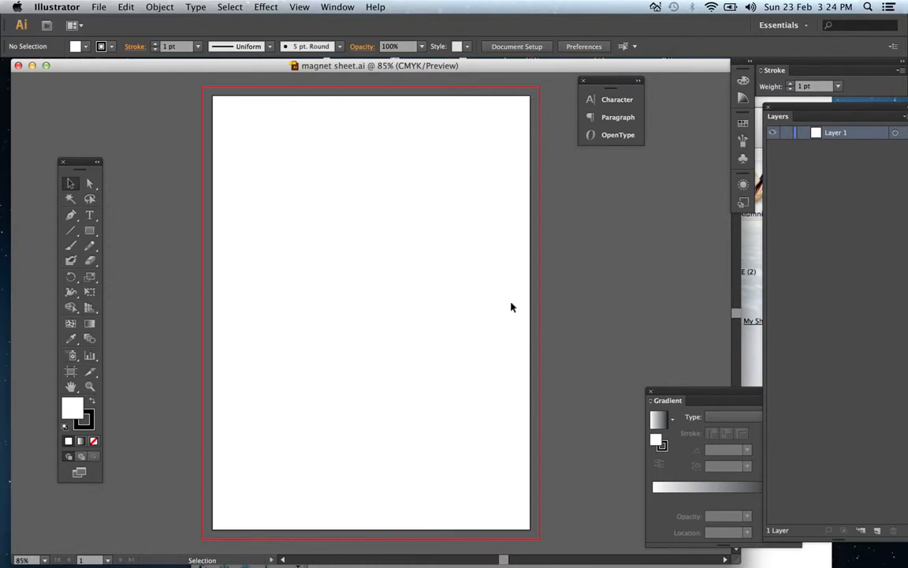
pyautogui.moveTo(459, 167)
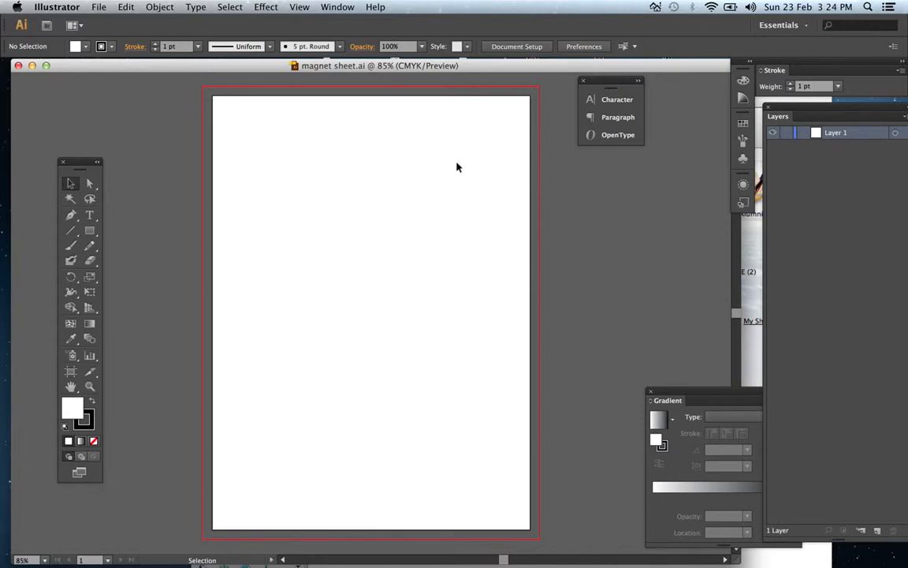
pyautogui.moveTo(294, 117)
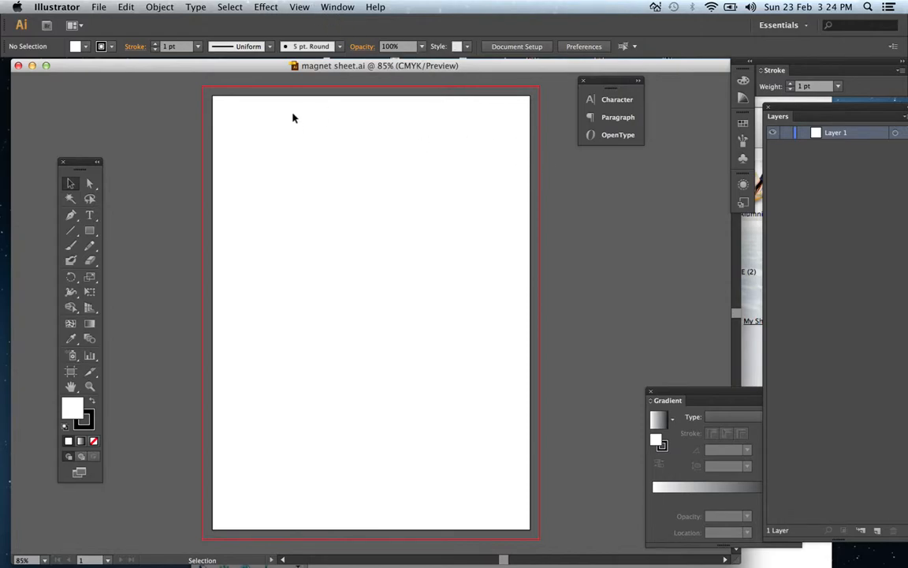
pyautogui.moveTo(300, 7)
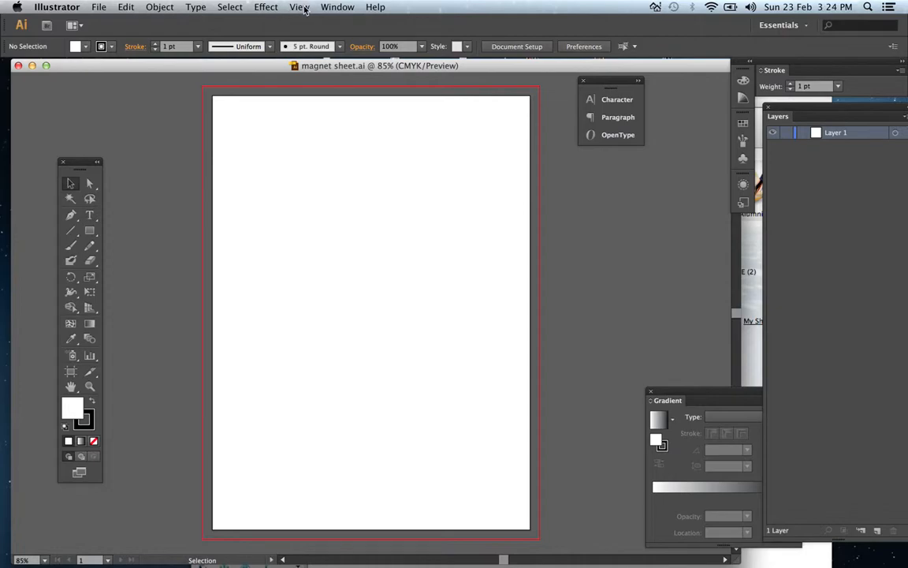
# Turn on rulers from the View menu's Rulers submenu.
pyautogui.click(300, 6)
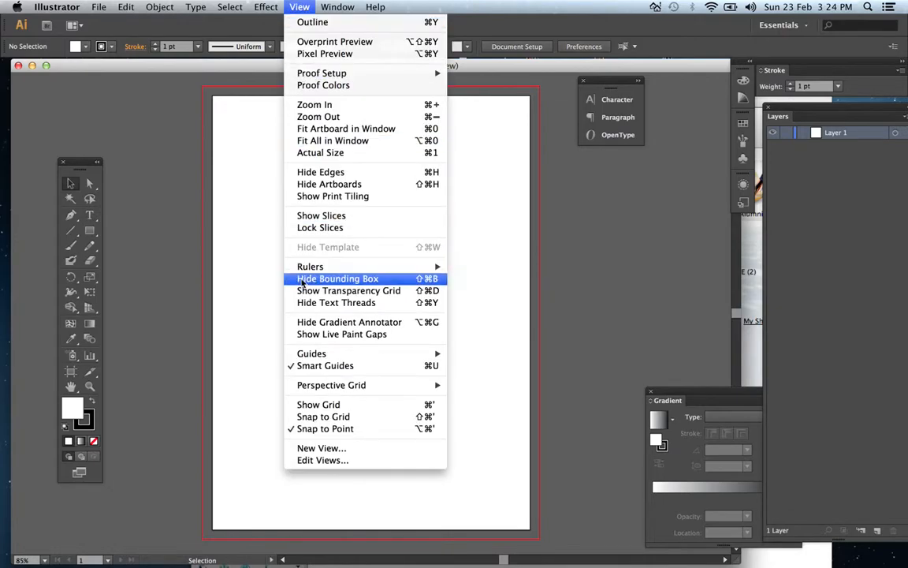
pyautogui.moveTo(310, 266)
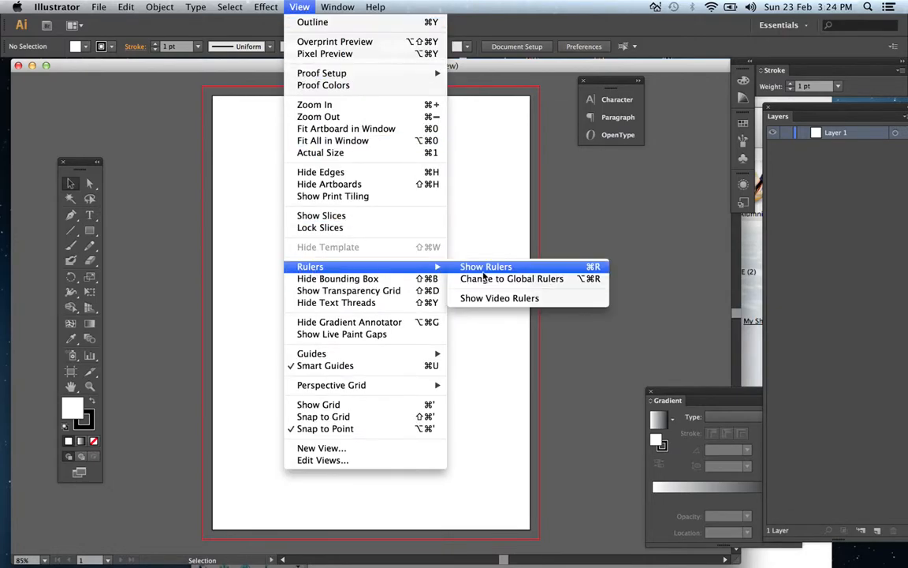
pyautogui.click(486, 266)
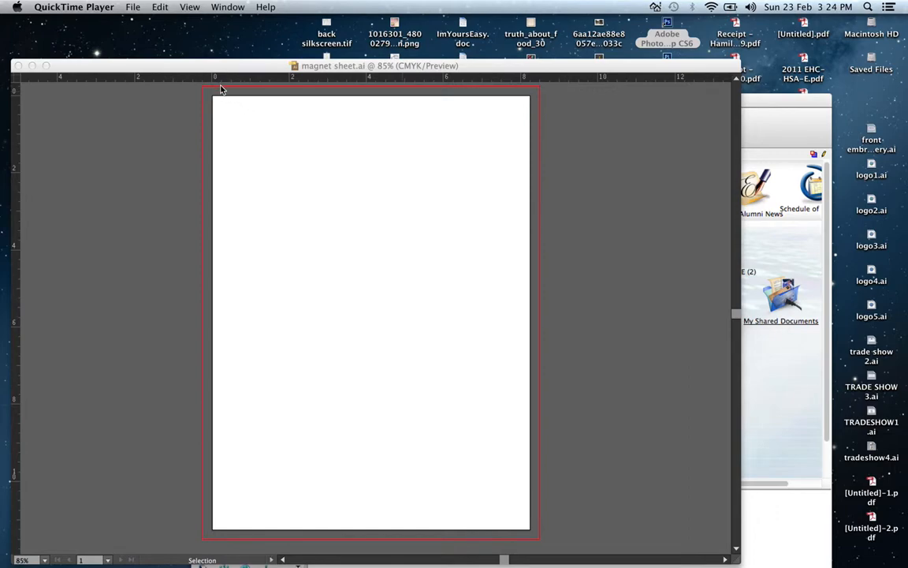
pyautogui.moveTo(528, 80)
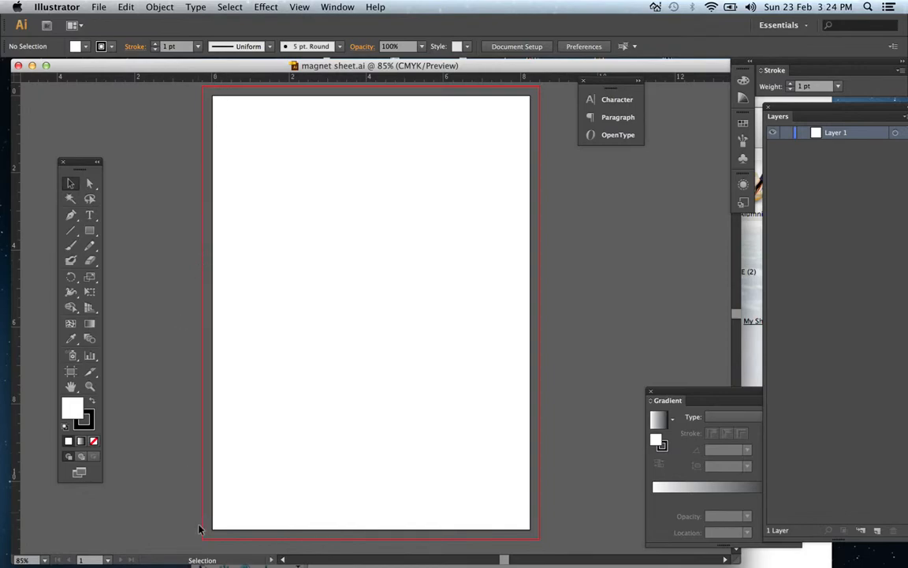
pyautogui.moveTo(242, 97)
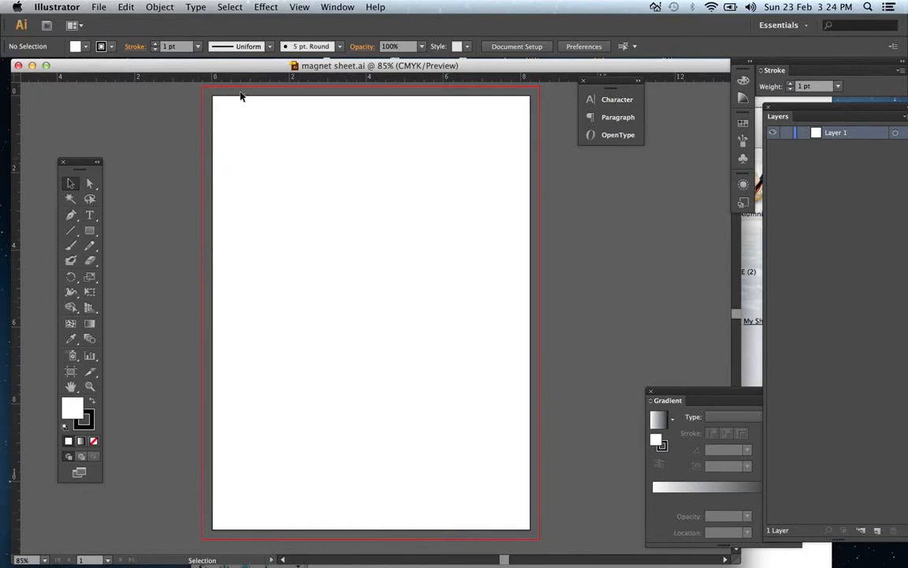
pyautogui.moveTo(279, 72)
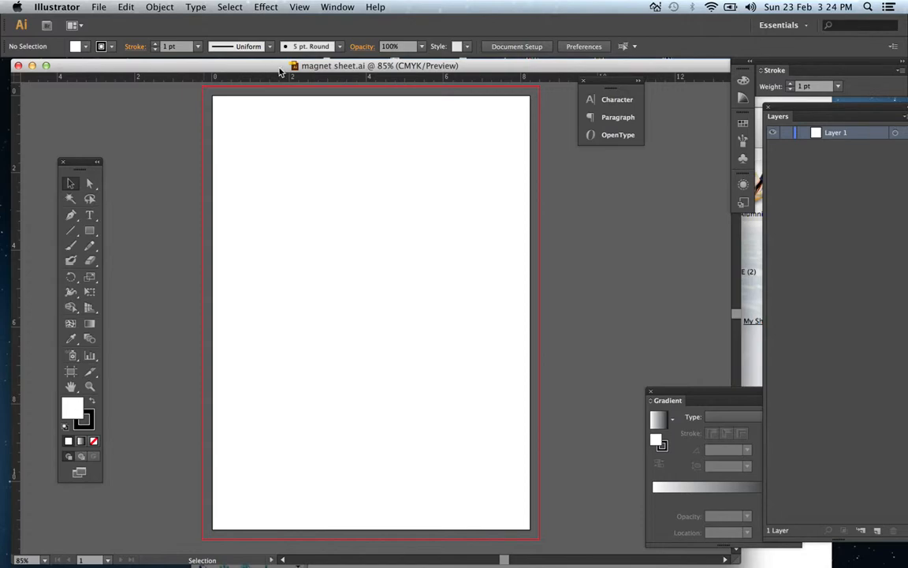
pyautogui.moveTo(329, 89)
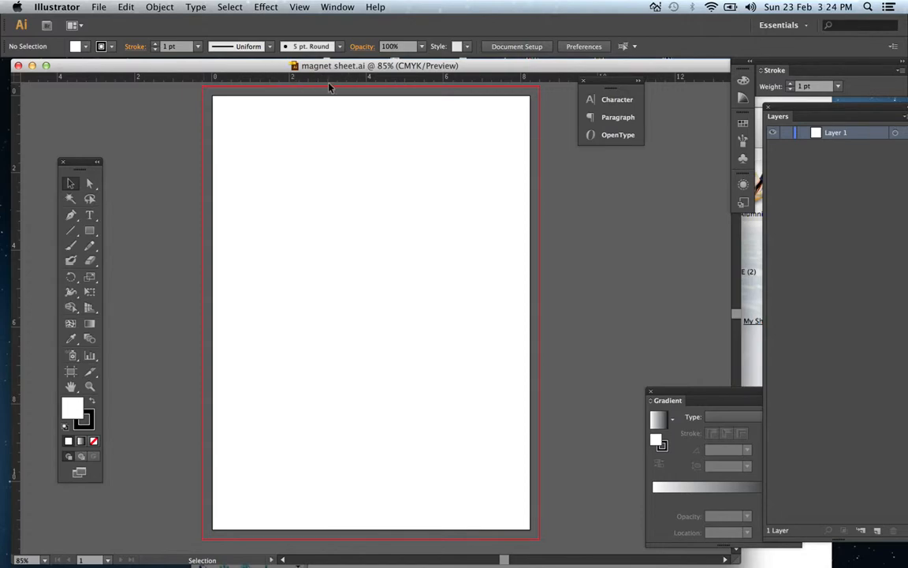
pyautogui.moveTo(231, 96)
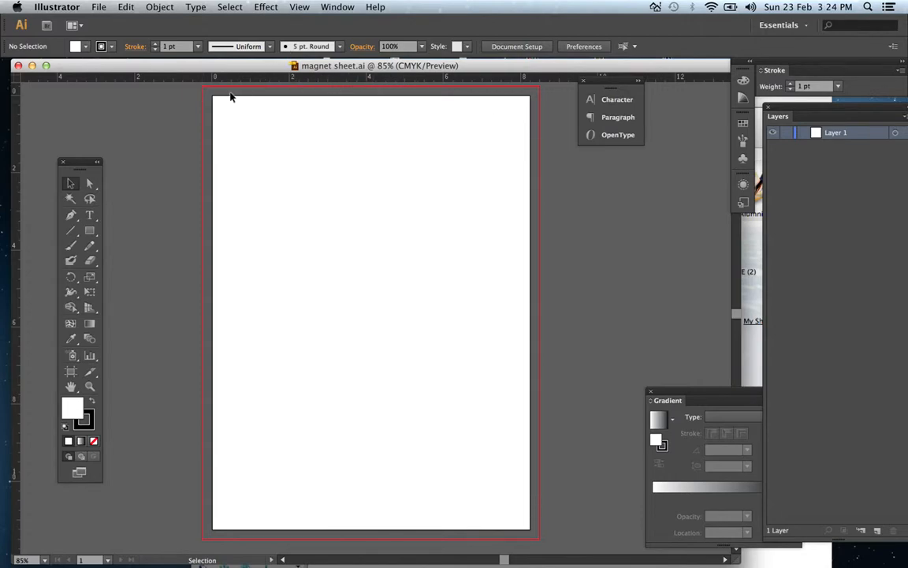
pyautogui.moveTo(260, 67)
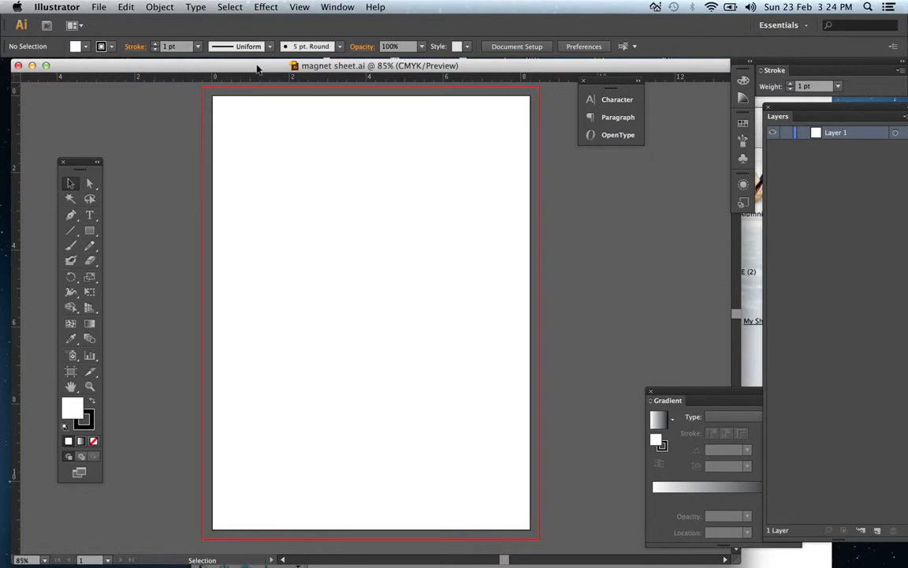
pyautogui.moveTo(293, 467)
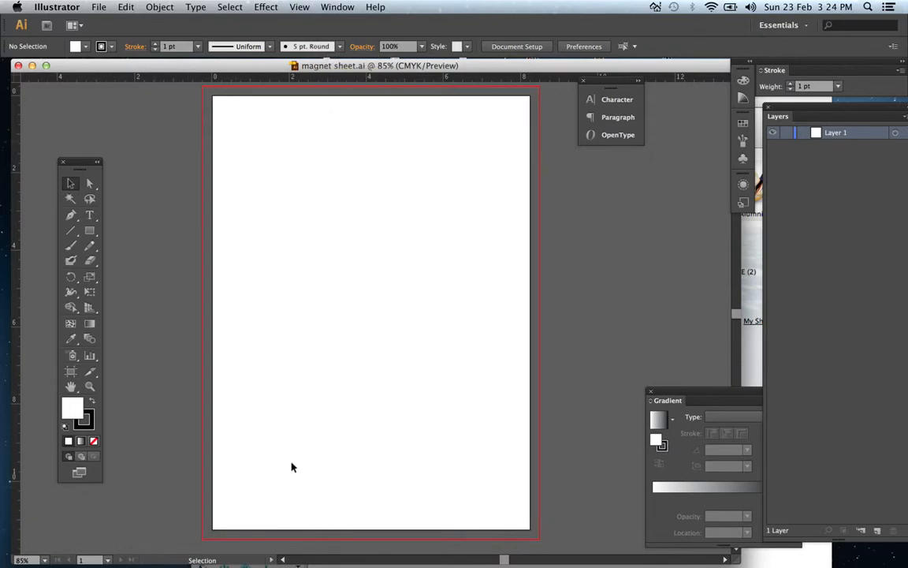
pyautogui.moveTo(12, 242)
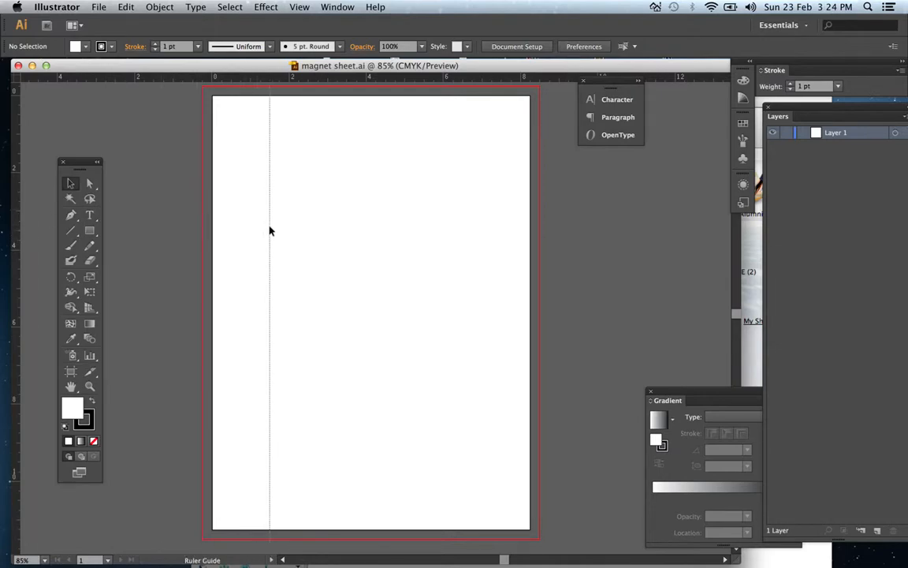
# Drag a vertical guide onto the artboard and set it near the 3-inch mark.
pyautogui.moveTo(270, 231); pyautogui.dragTo(363, 231)
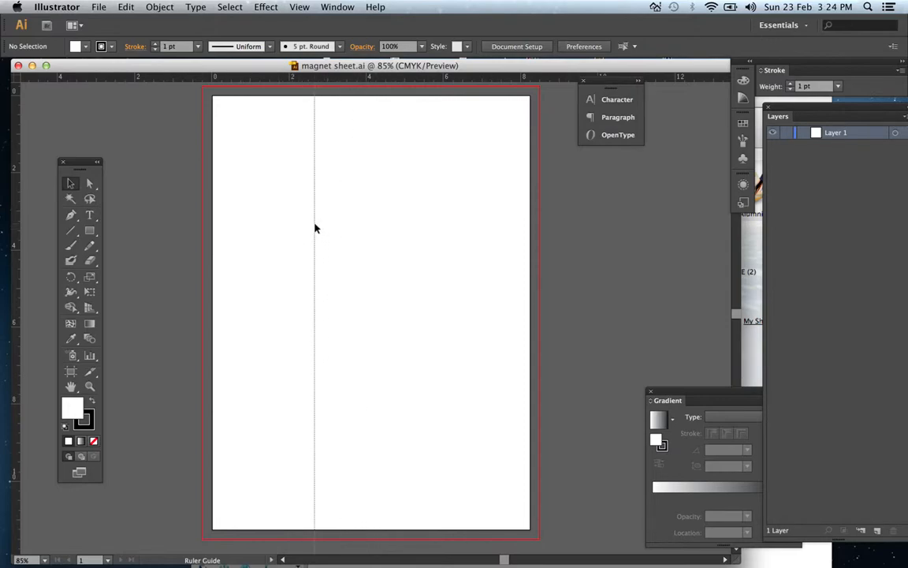
pyautogui.moveTo(314, 228); pyautogui.dragTo(328, 228)
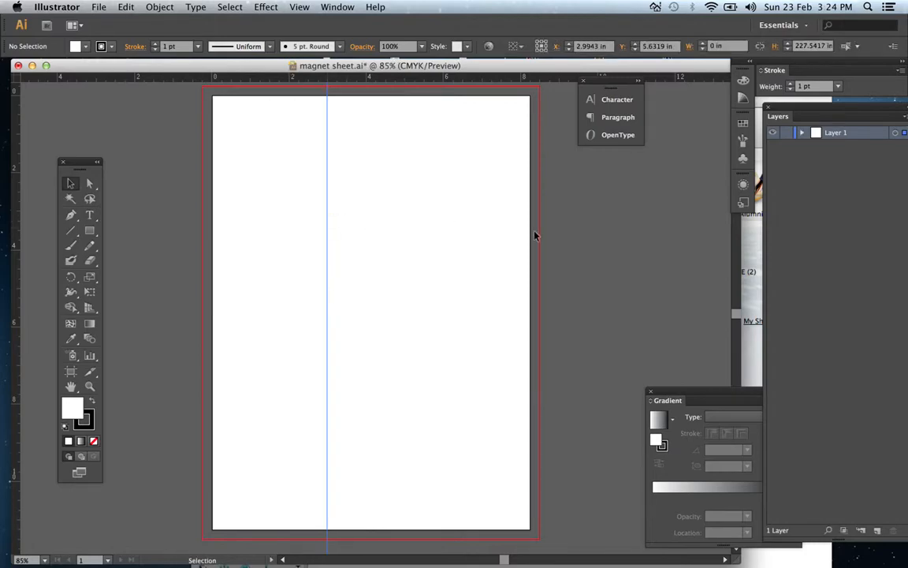
pyautogui.moveTo(312, 164)
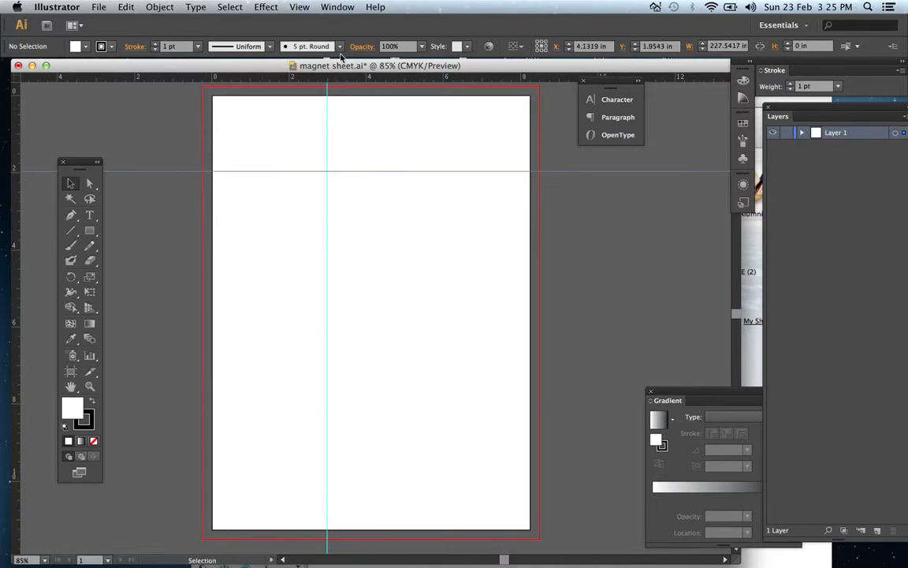
pyautogui.moveTo(361, 81)
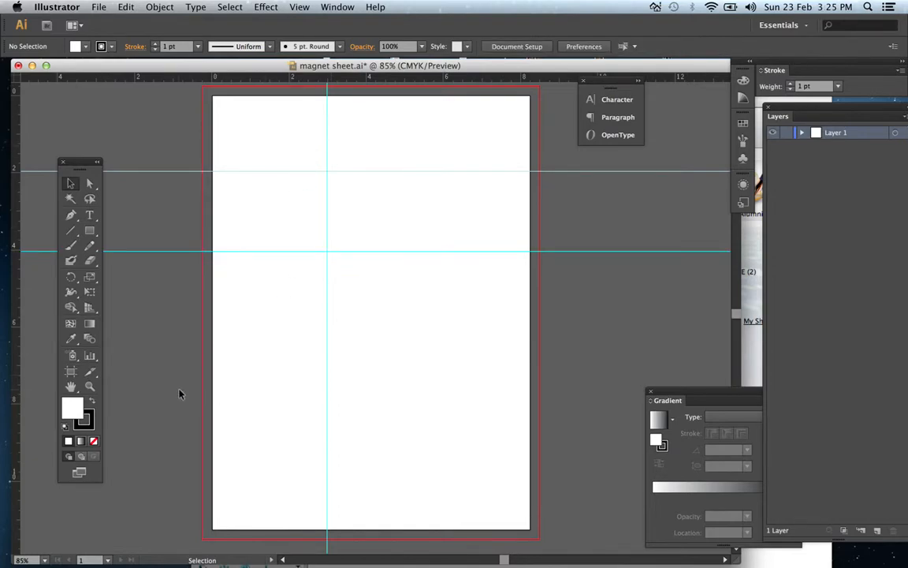
pyautogui.moveTo(304, 368)
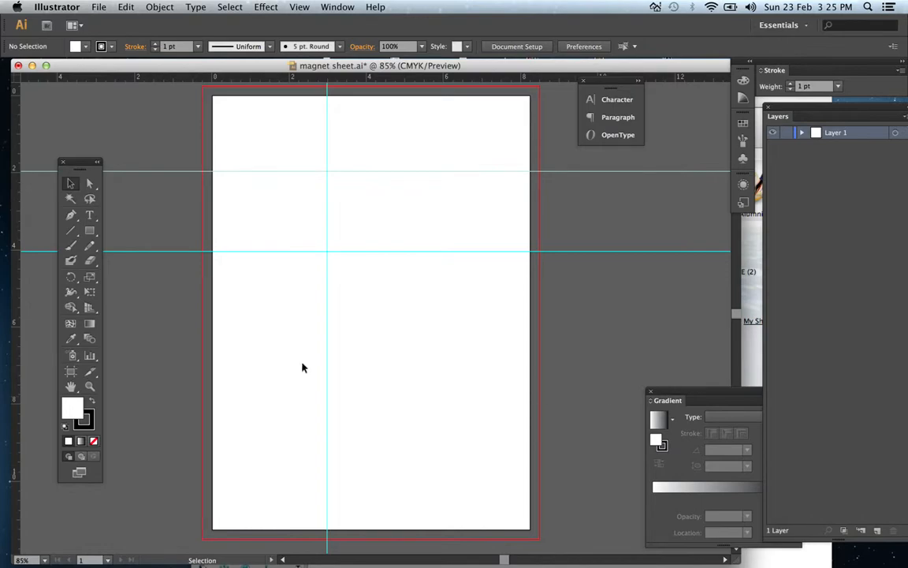
pyautogui.moveTo(116, 306)
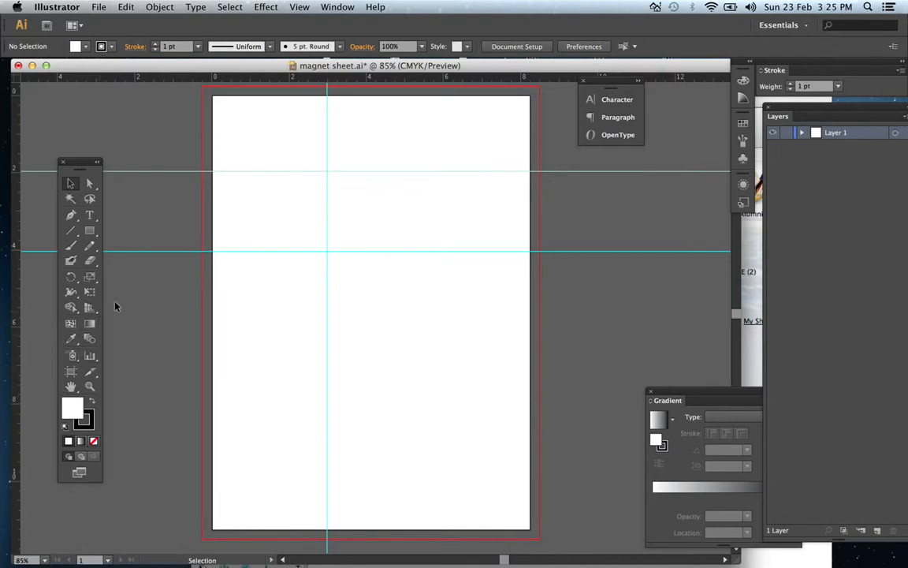
# Select the Rectangle Tool and choose a green fill from the swatches.
pyautogui.click(89, 231)
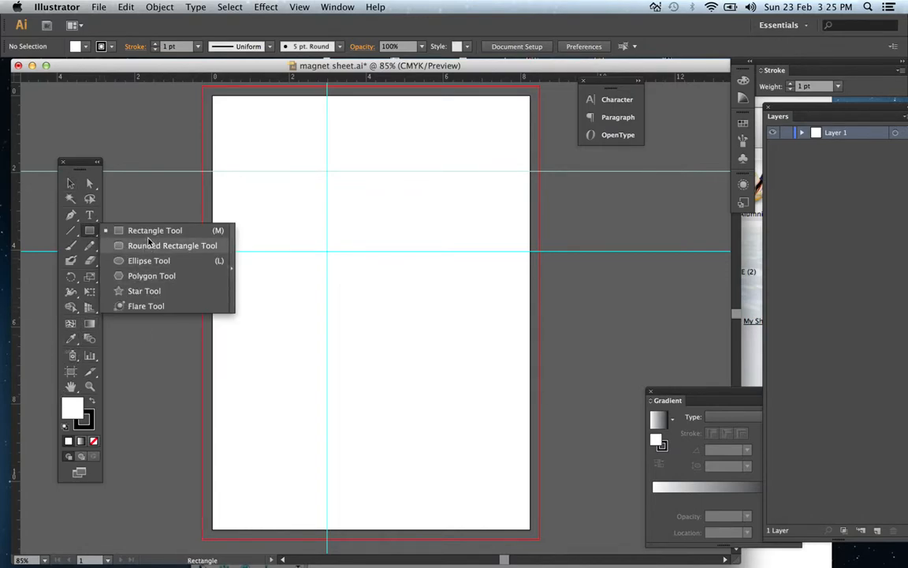
pyautogui.click(155, 229)
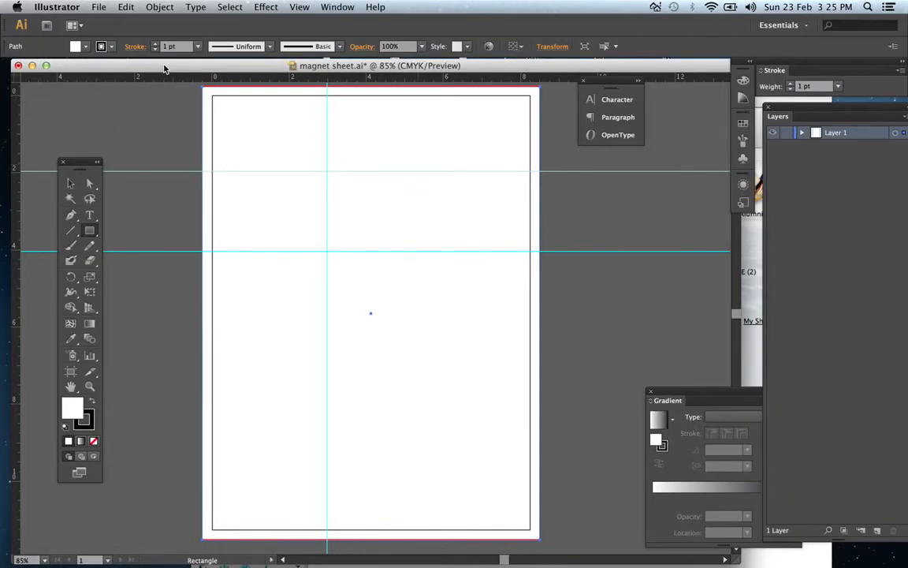
pyautogui.click(76, 46)
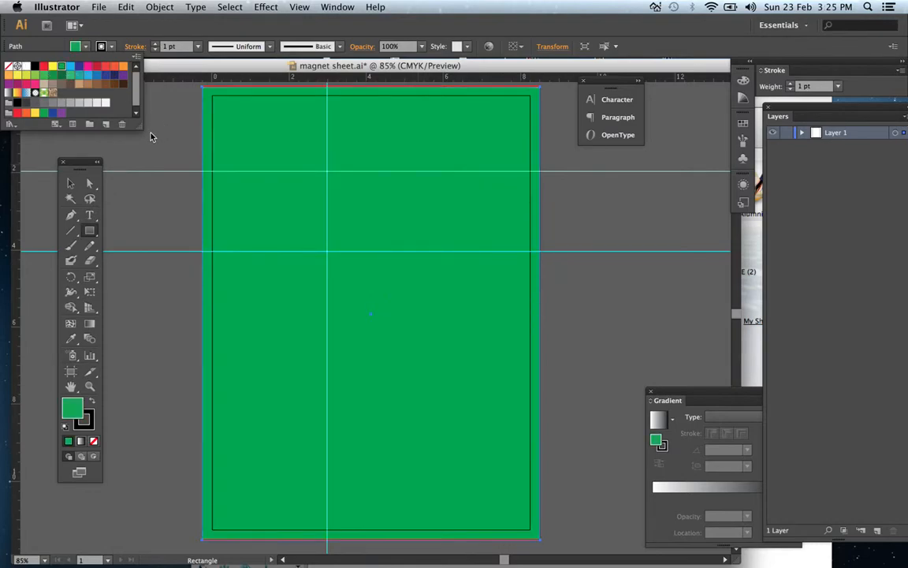
pyautogui.moveTo(293, 208)
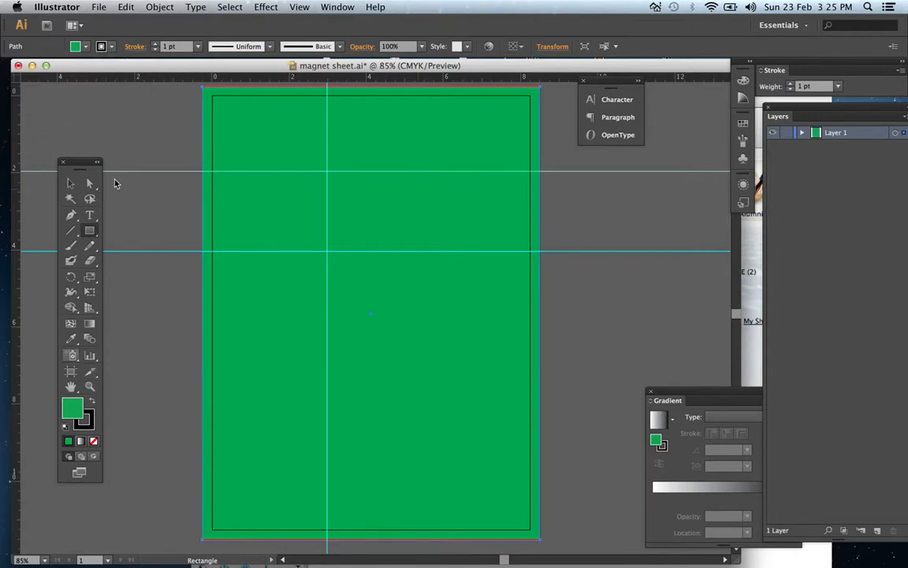
pyautogui.moveTo(202, 172)
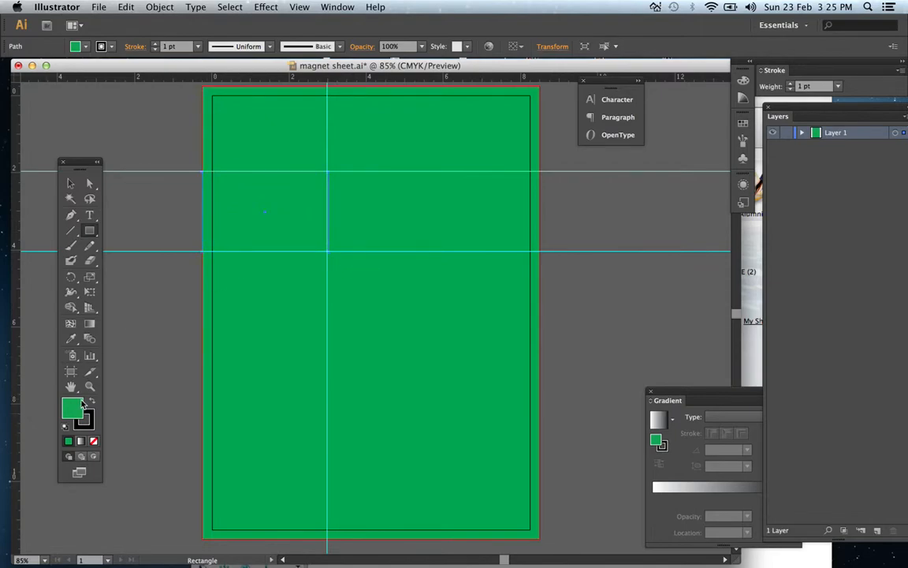
# Open the fill Color Picker, pick a near-white colour, and close it.
pyautogui.doubleClick(69, 411)
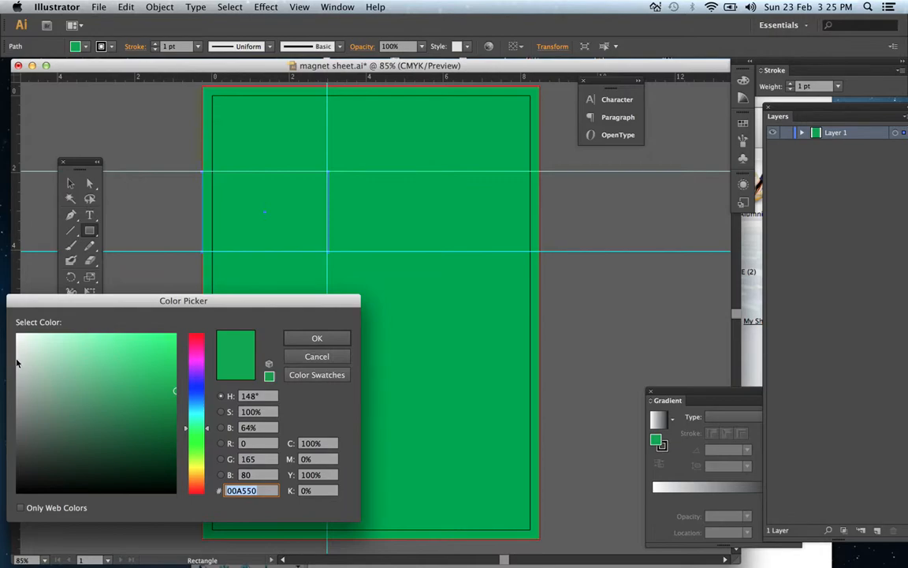
pyautogui.click(19, 336)
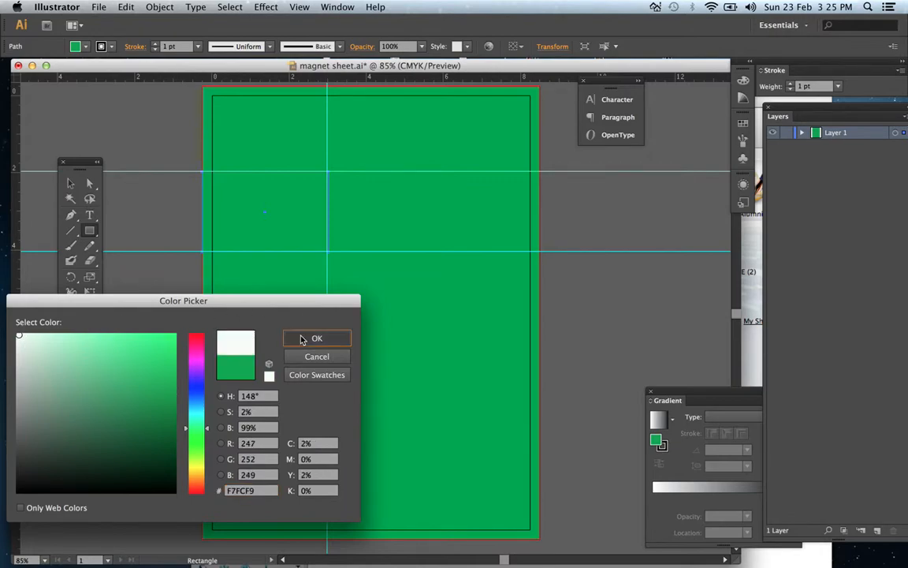
pyautogui.click(317, 339)
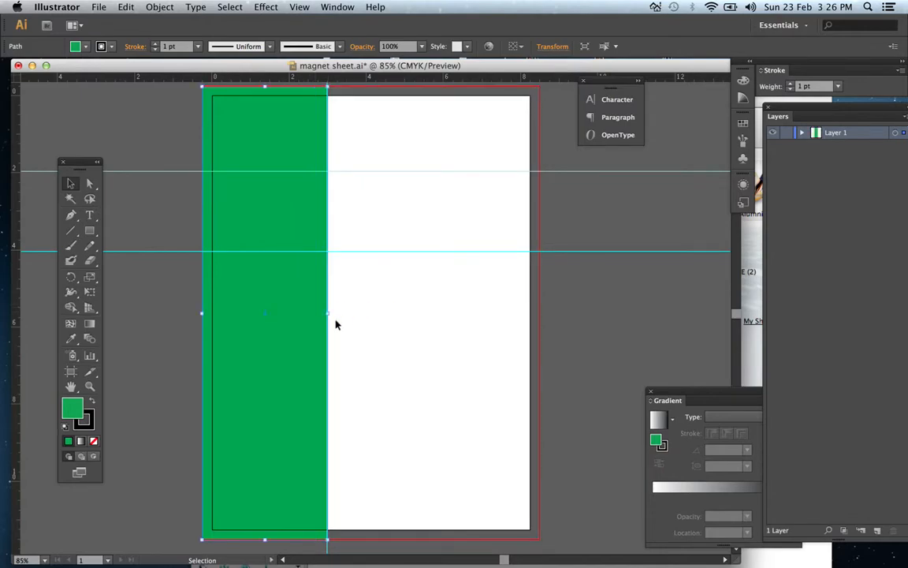
pyautogui.moveTo(14, 120)
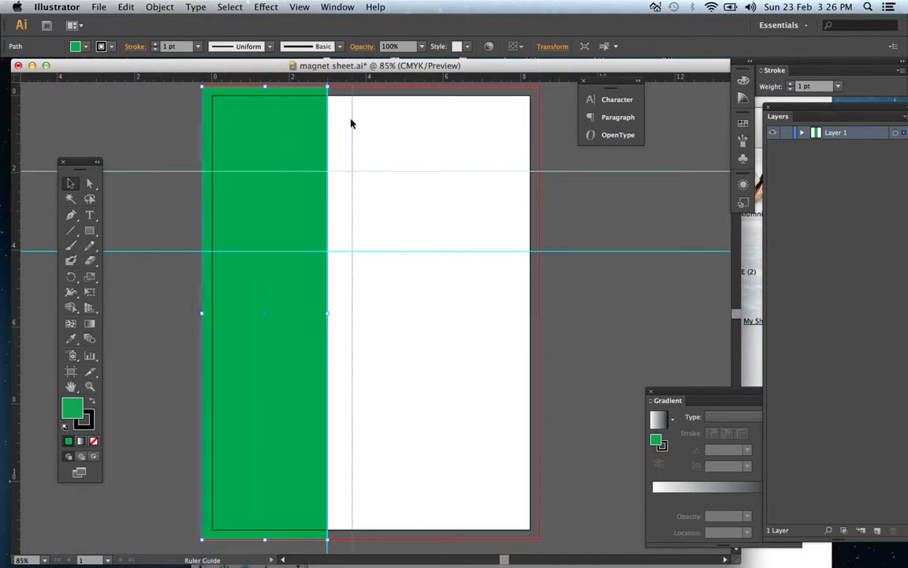
pyautogui.moveTo(337, 126)
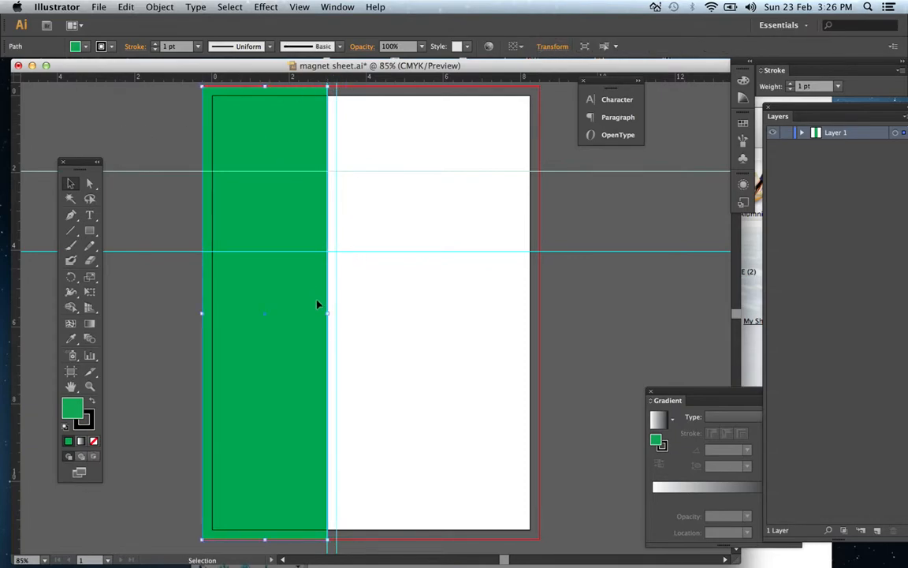
# Place a vertical guide at the green column's right edge for bleed spacing.
pyautogui.moveTo(327, 313); pyautogui.dragTo(335, 313)
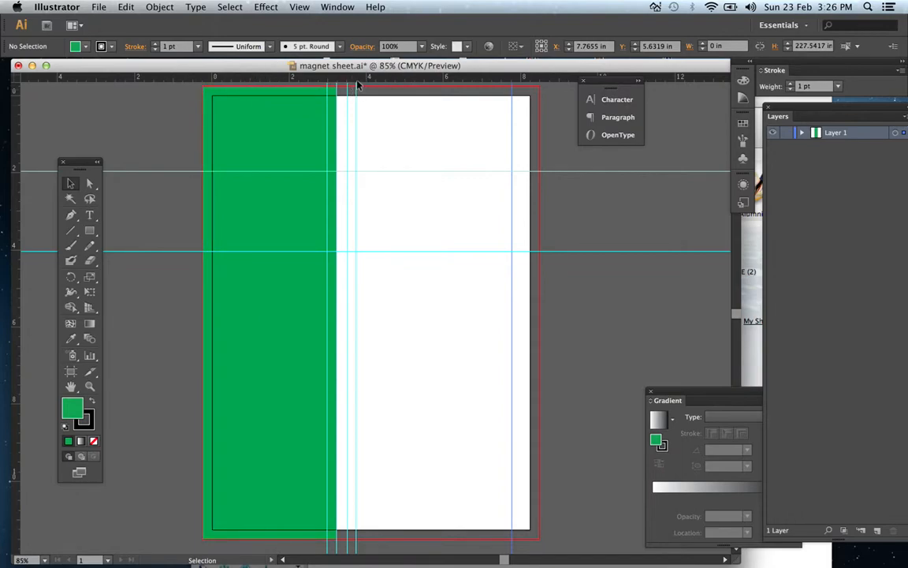
pyautogui.moveTo(509, 115)
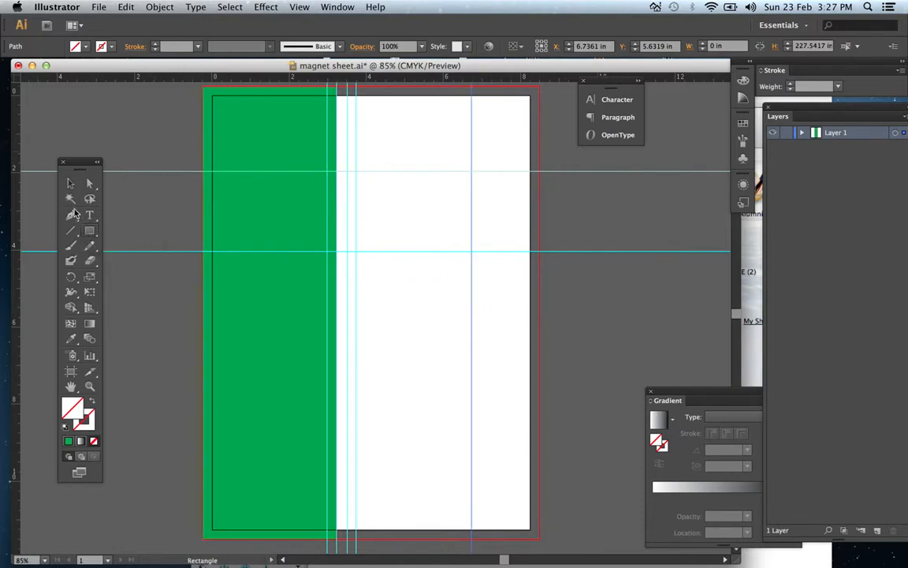
pyautogui.moveTo(73, 45)
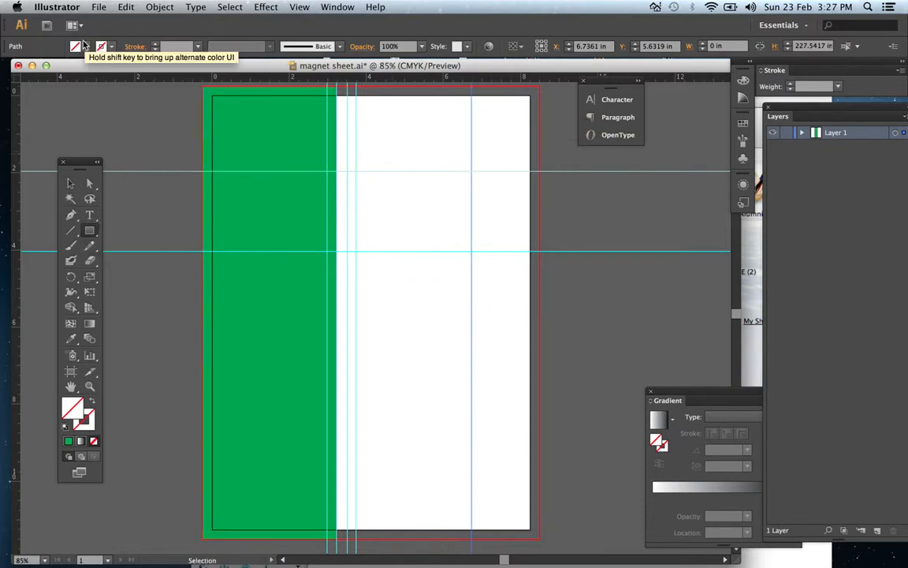
# Set the fill to red and draw the red column between the vertical guides.
pyautogui.click(74, 46)
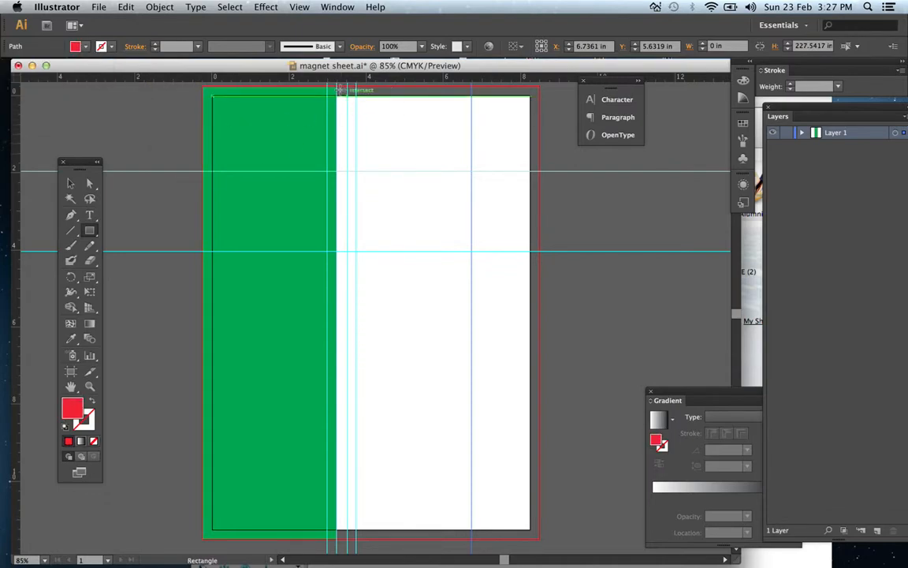
pyautogui.moveTo(337, 89); pyautogui.dragTo(383, 130)
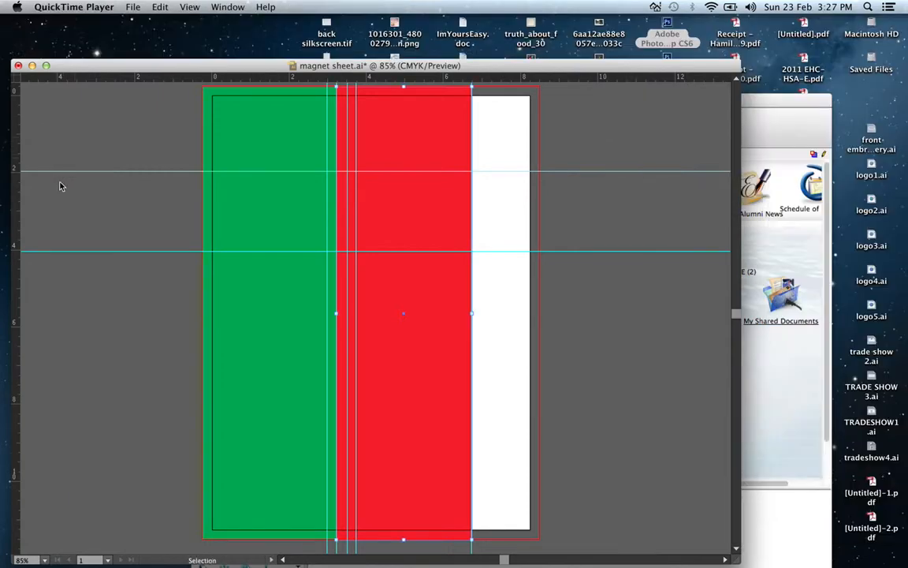
pyautogui.moveTo(277, 146)
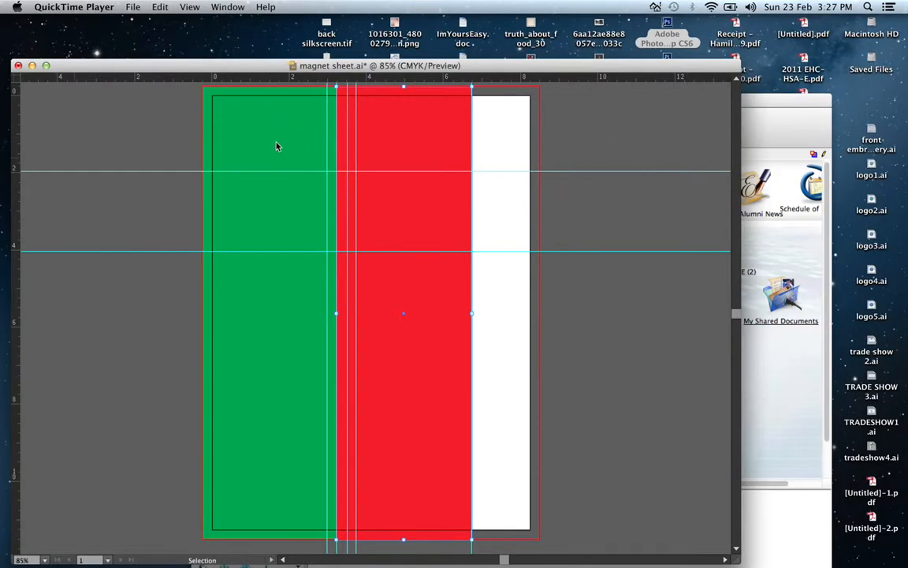
pyautogui.moveTo(335, 124)
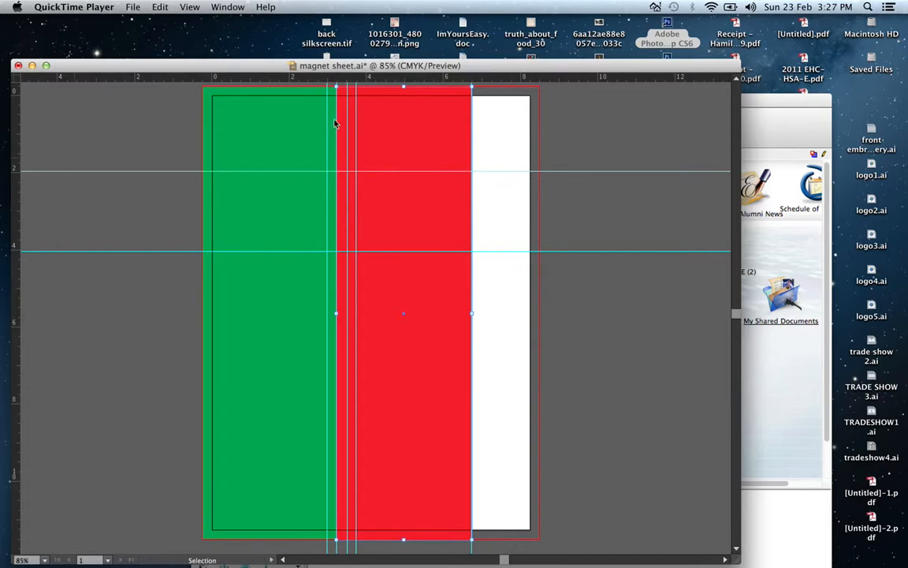
pyautogui.moveTo(336, 144)
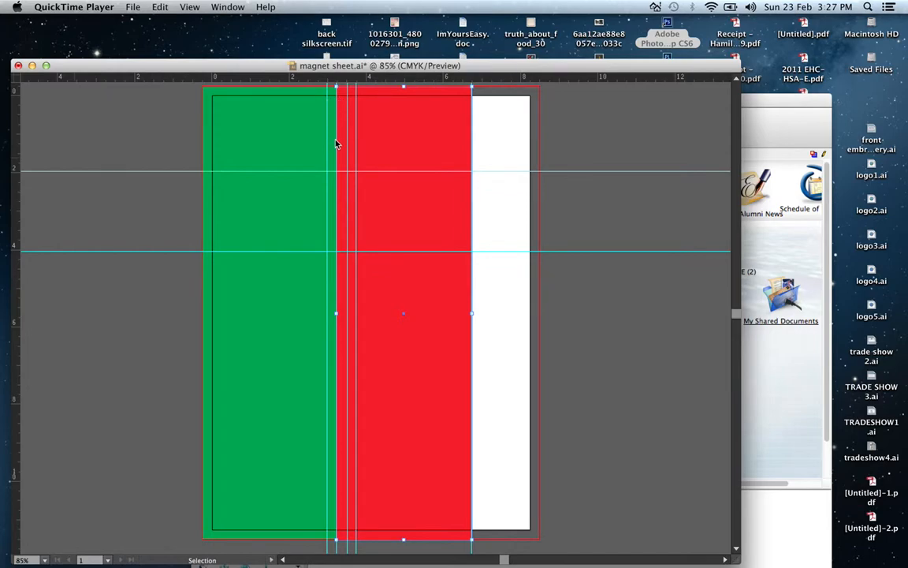
pyautogui.moveTo(348, 128)
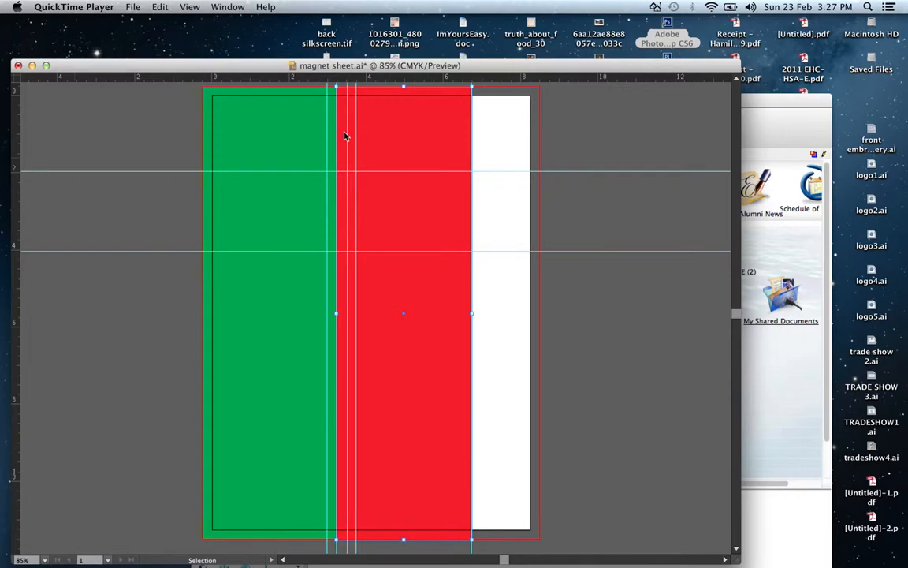
pyautogui.moveTo(347, 144)
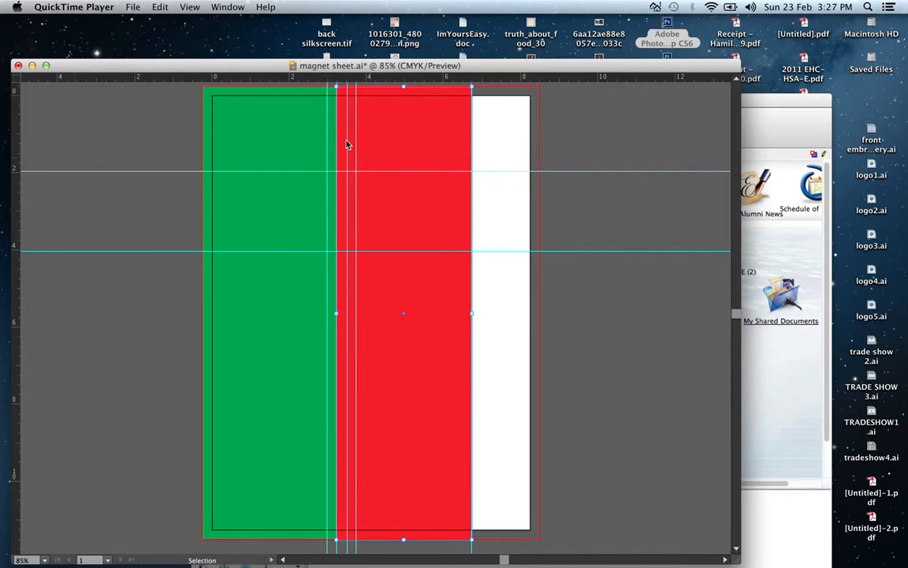